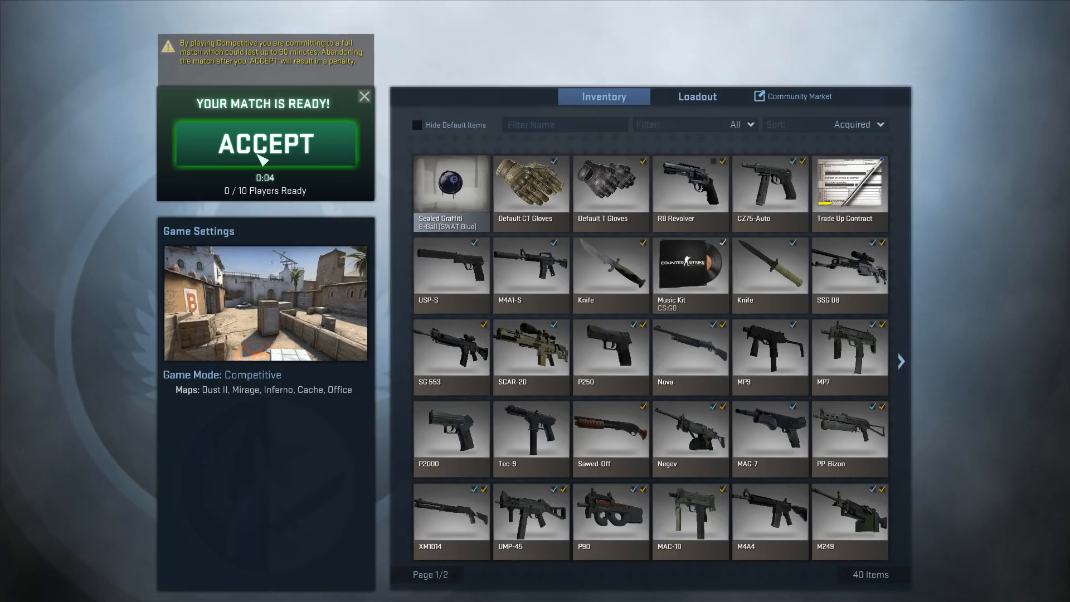
# Step: Accept the found competitive match from the match-ready prompt
pyautogui.click(265, 144)
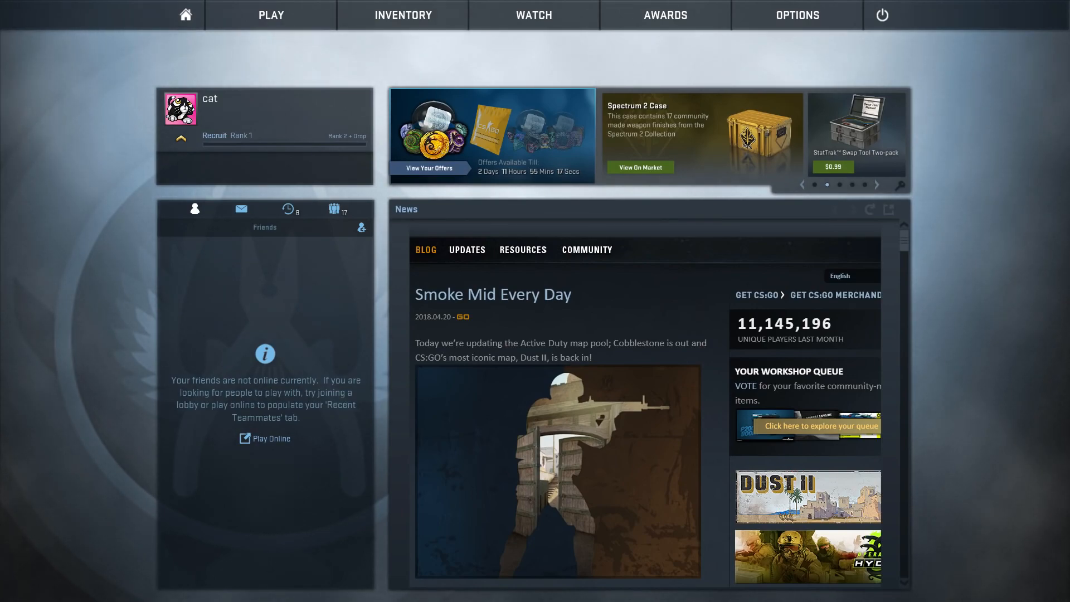
pyautogui.click(876, 184)
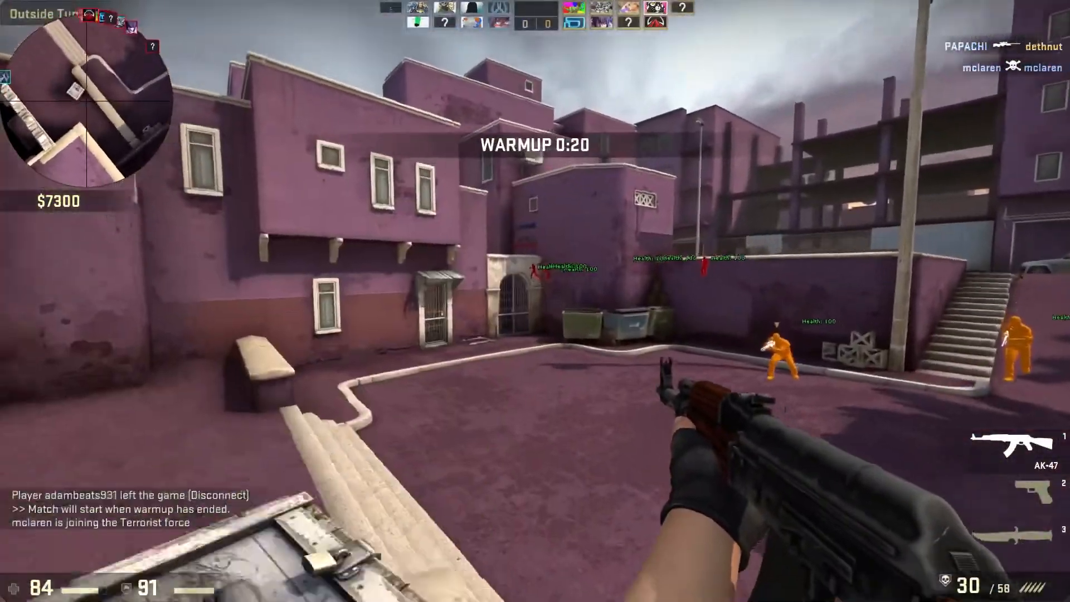
pyautogui.moveTo(614, 287)
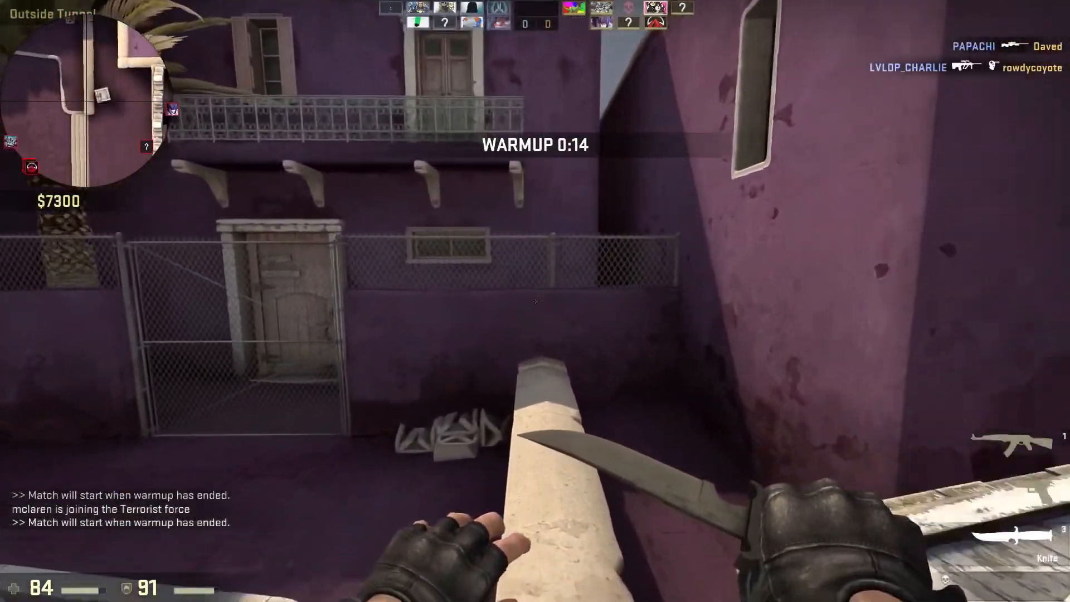
pyautogui.moveTo(535, 301)
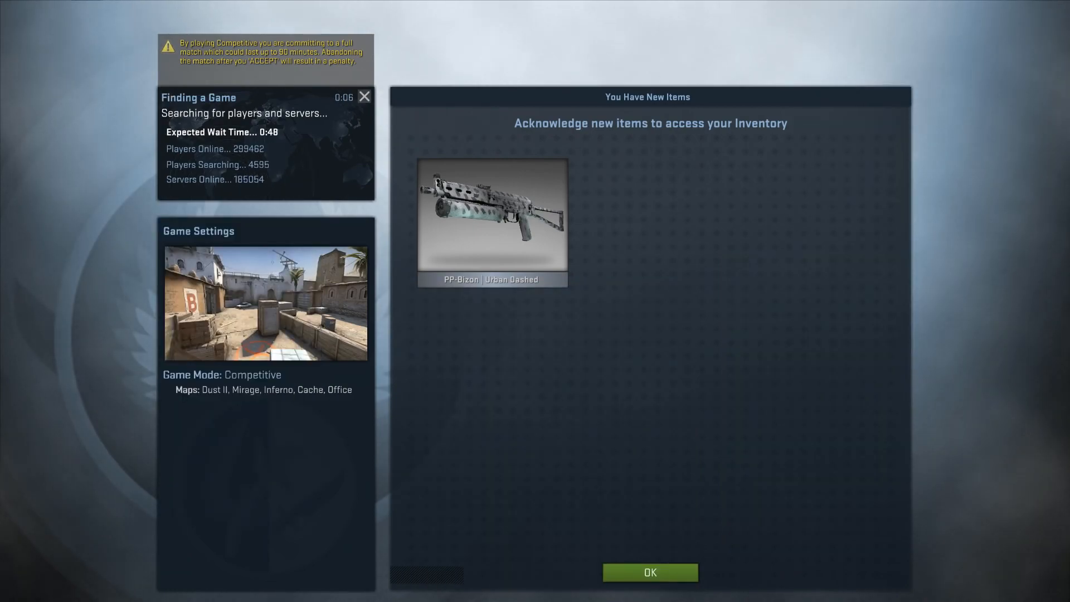
# Step: Dismiss the new PP-Bizon item notice and show the FlowHooks Misc settings in-match
pyautogui.click(649, 572)
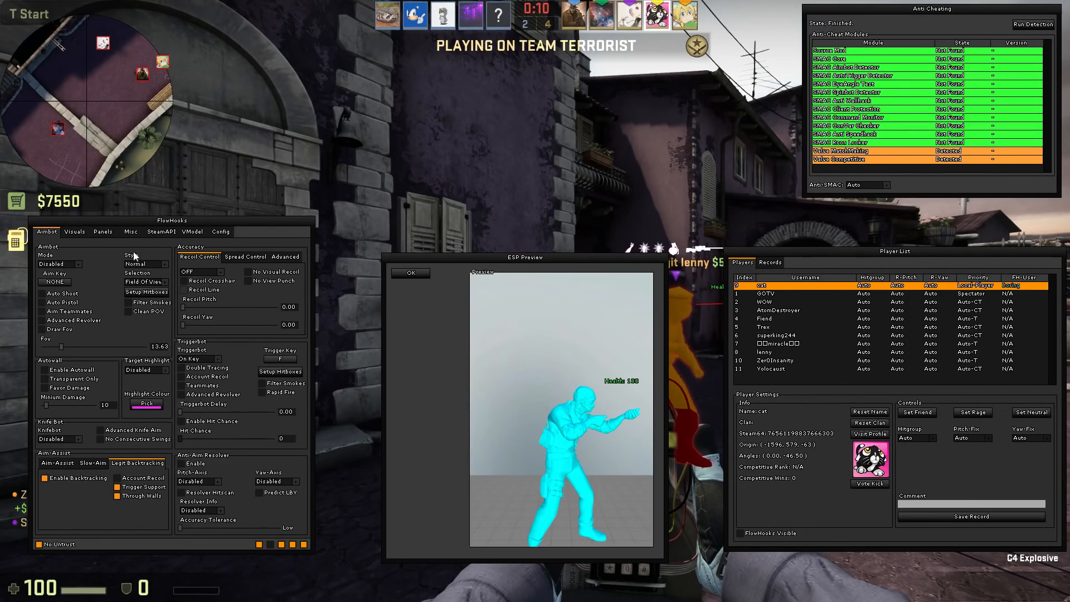
pyautogui.moveTo(87, 230)
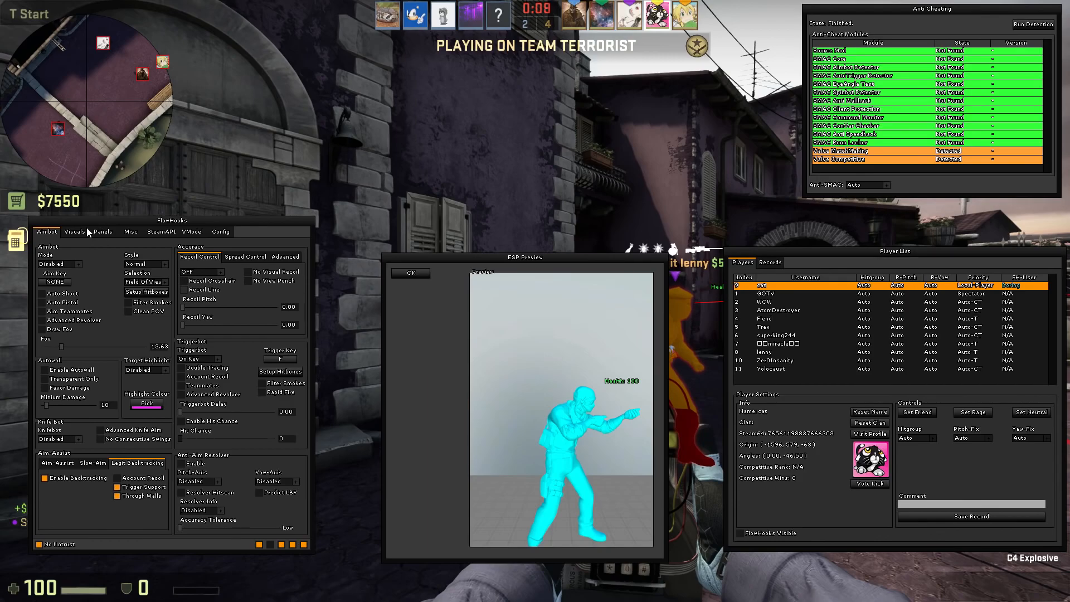
pyautogui.click(130, 231)
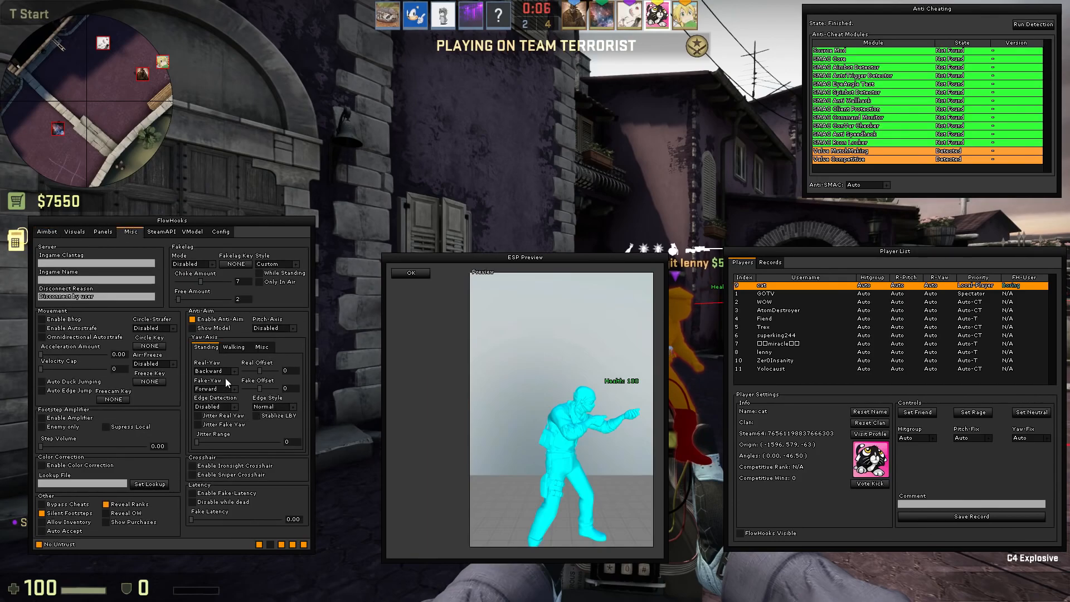